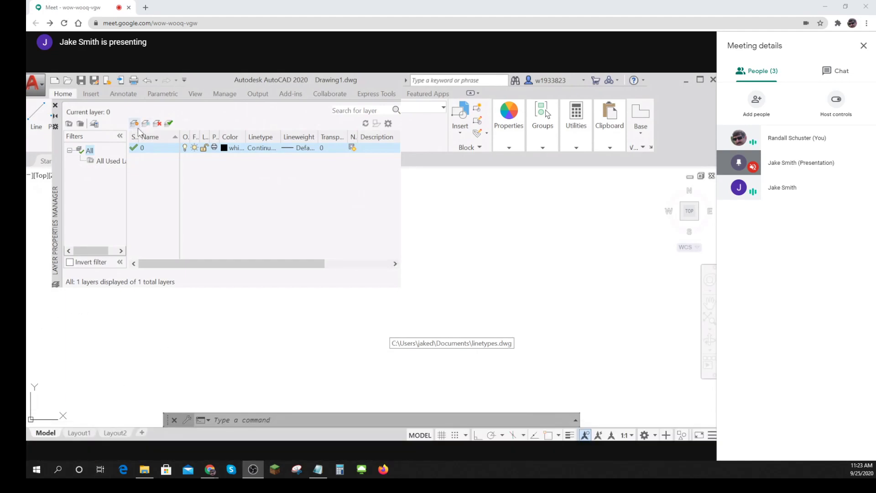
# Create a new layer, Layer1, in the Layer Properties Manager.
pyautogui.click(134, 123)
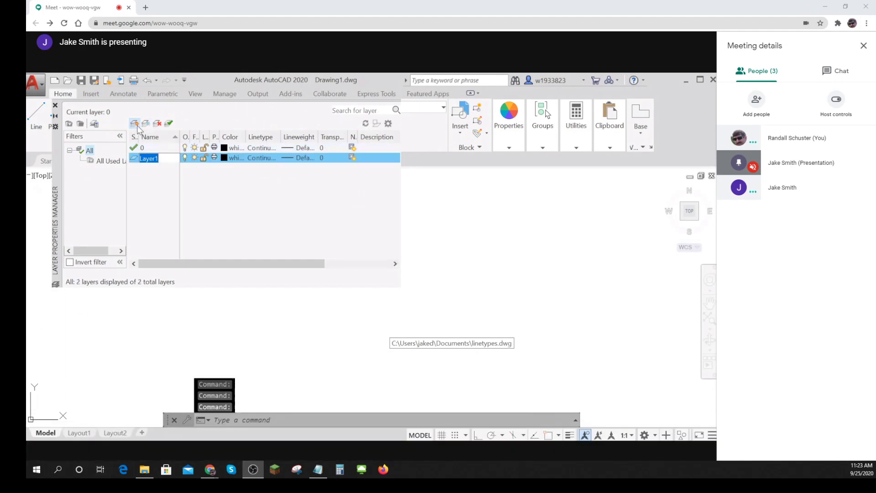
pyautogui.moveTo(203, 190)
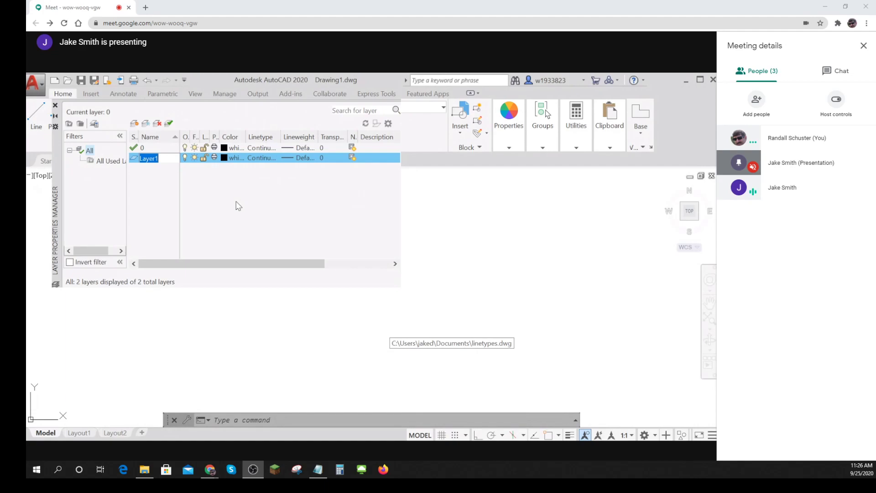
pyautogui.moveTo(253, 171)
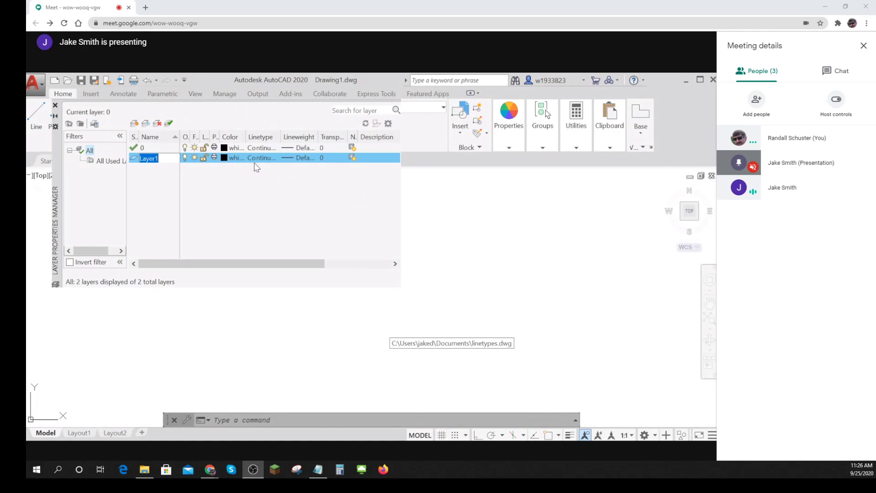
# Load ACAD_ISO04W100 from acad.lin and choose it as Layer1's linetype.
pyautogui.click(261, 157)
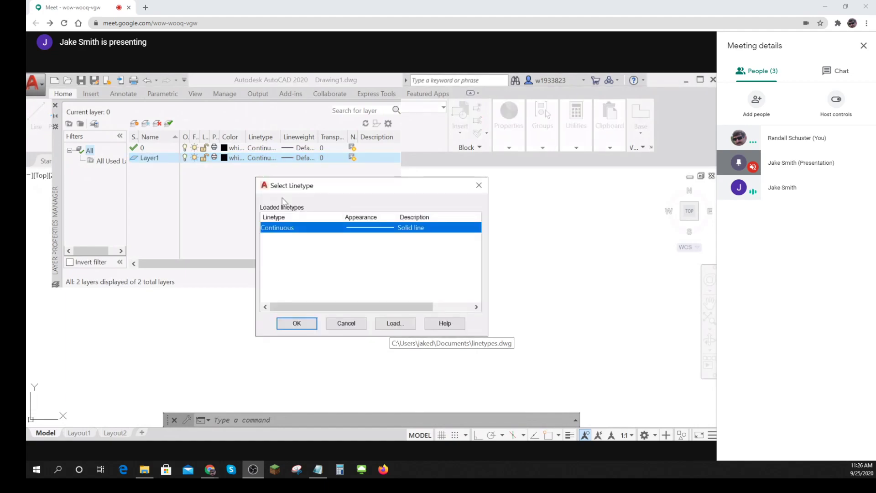
pyautogui.click(394, 323)
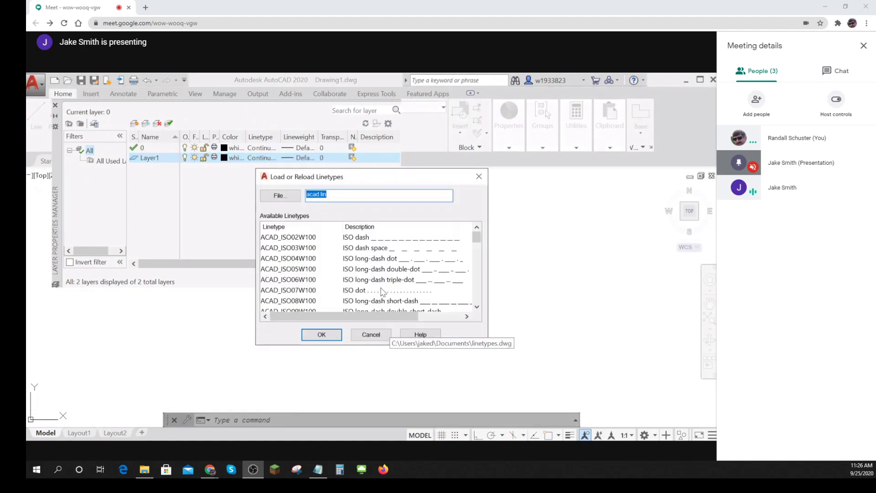
pyautogui.moveTo(395, 255)
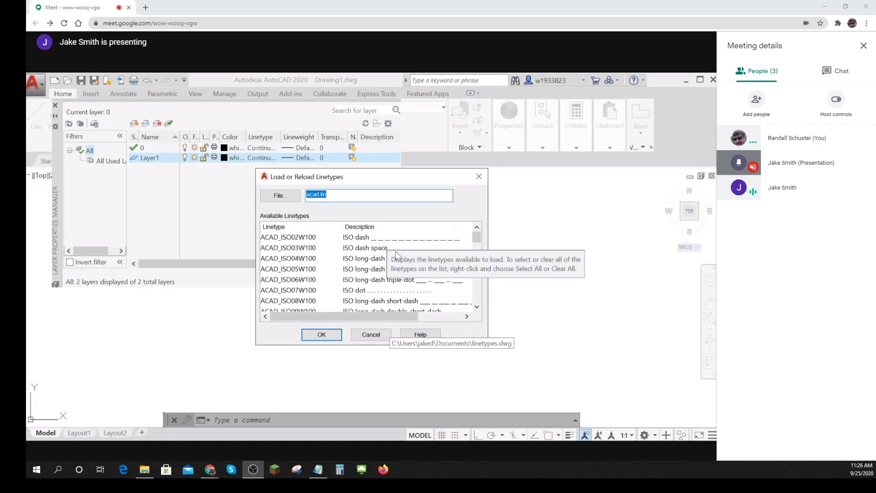
pyautogui.scroll(-3)
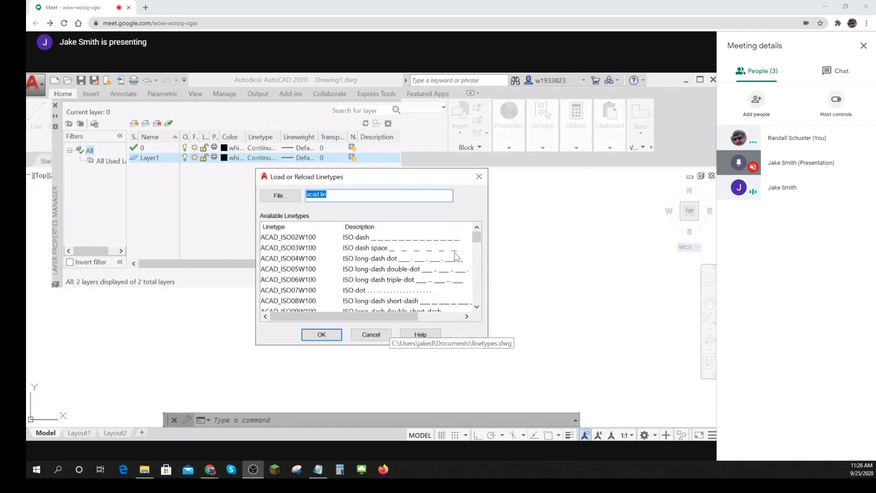
pyautogui.click(288, 258)
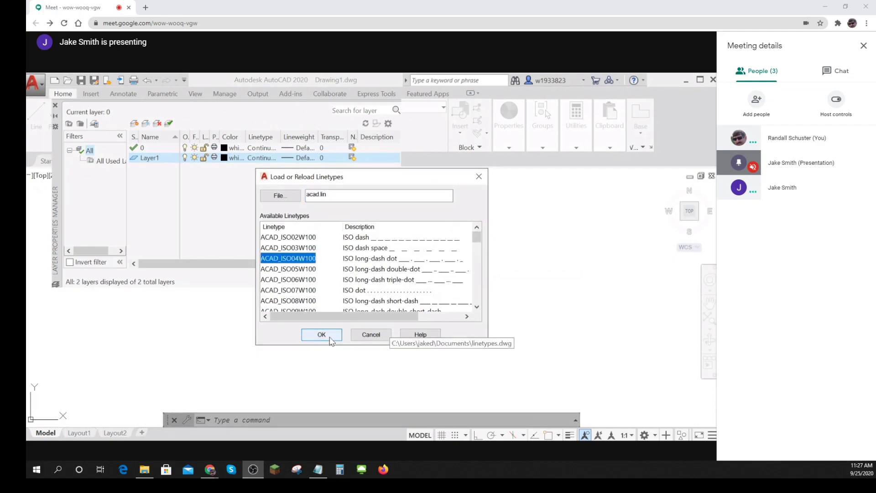
pyautogui.click(322, 334)
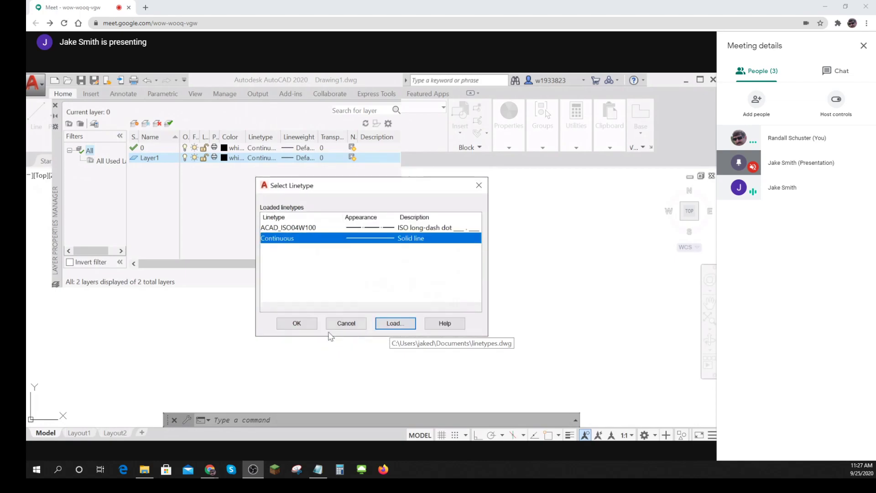
pyautogui.click(288, 227)
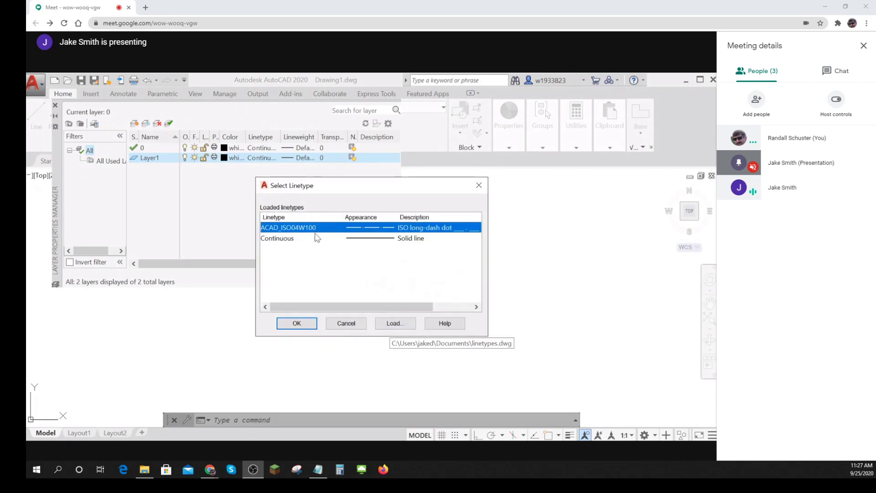
pyautogui.moveTo(317, 249)
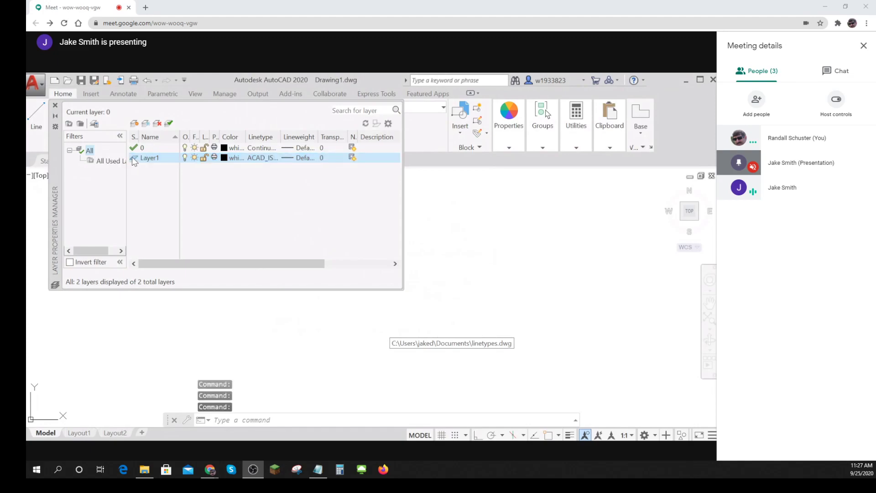
# Make Layer1 current and draw a horizontal line on it in the upper area.
pyautogui.click(151, 157)
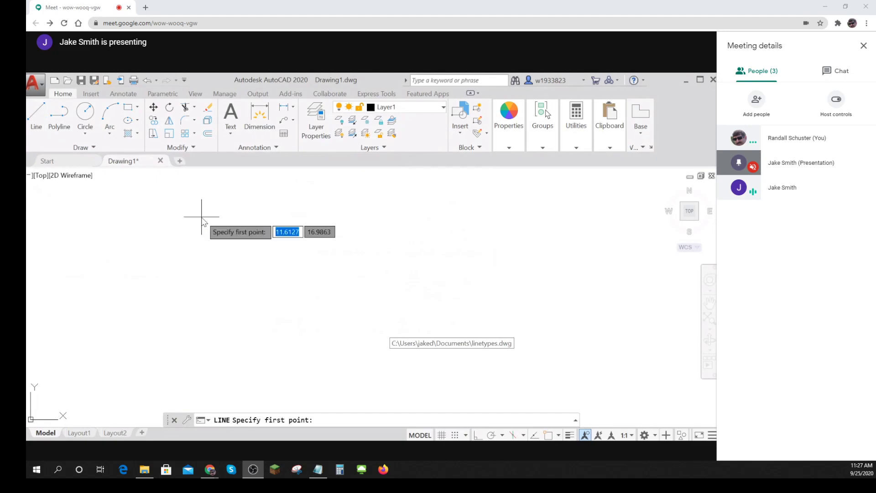
pyautogui.click(200, 218)
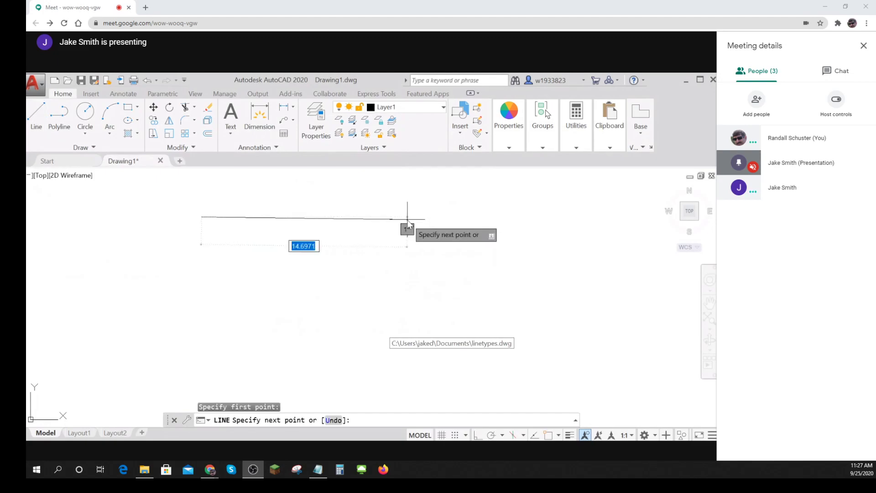
pyautogui.press('Escape')
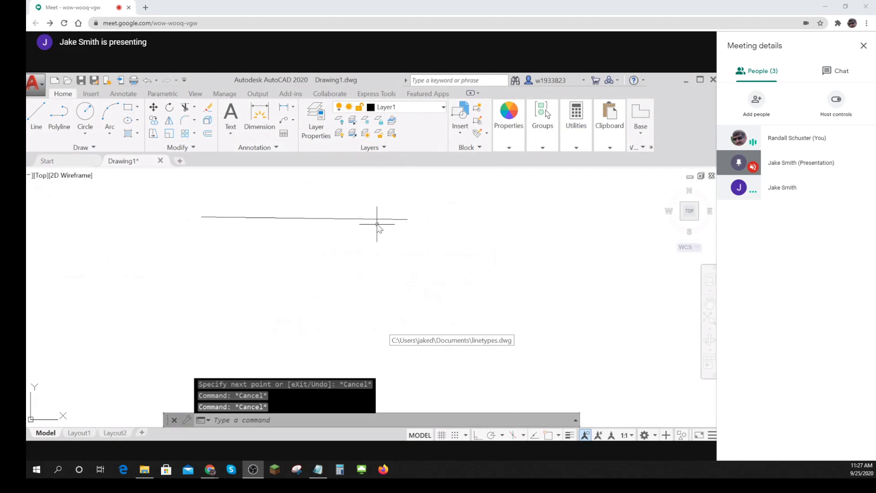
pyautogui.moveTo(376, 233)
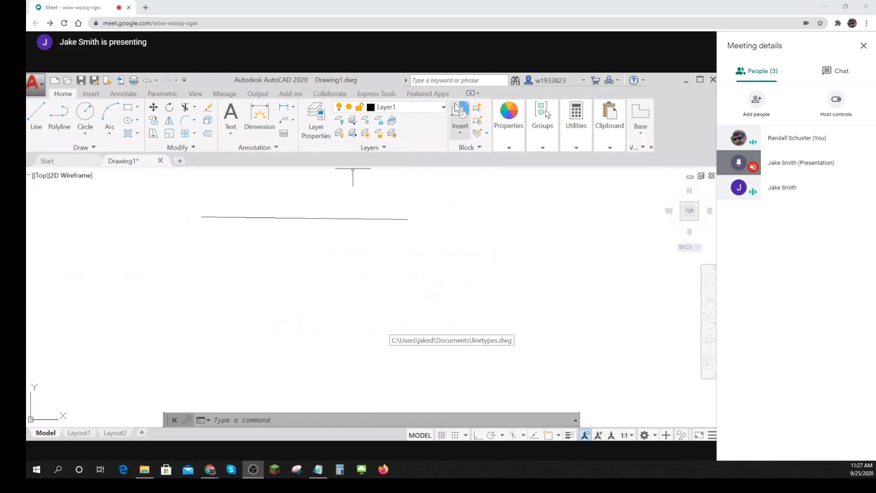
pyautogui.click(444, 107)
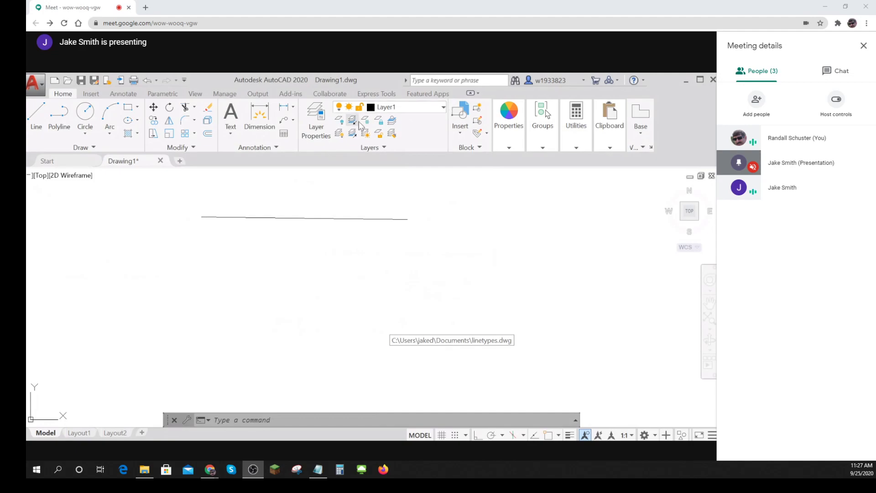
# Reopen Layer1's linetype choices and browse the loadable linetypes in acad.lin.
pyautogui.click(316, 118)
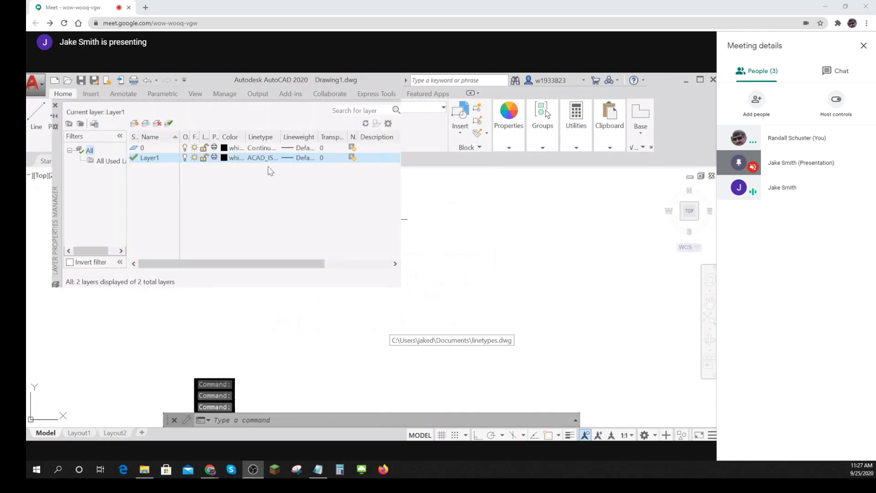
pyautogui.click(261, 157)
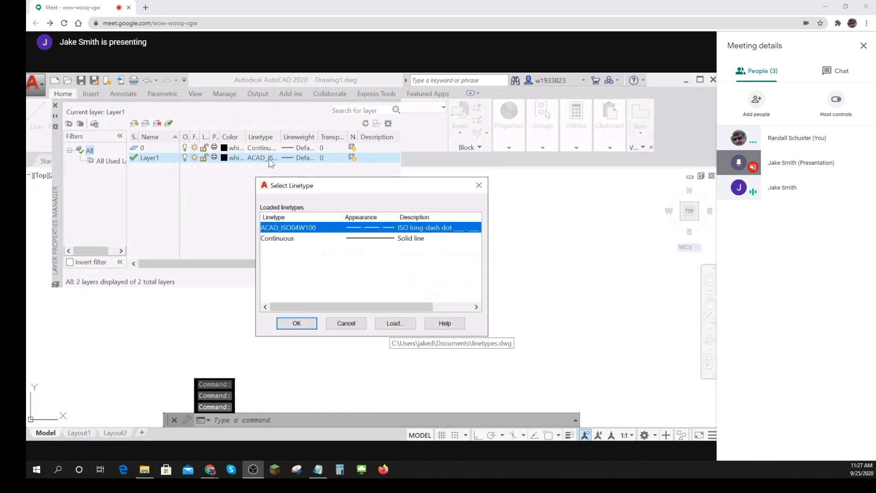
pyautogui.moveTo(375, 294)
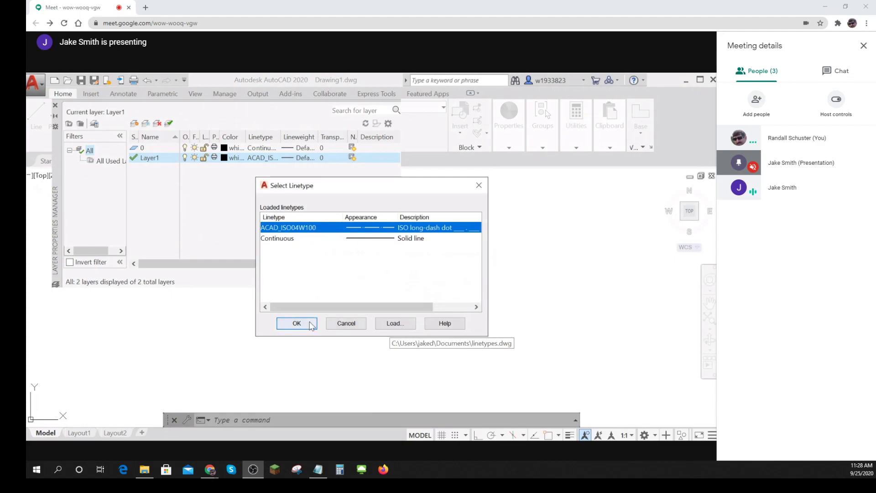
pyautogui.click(395, 323)
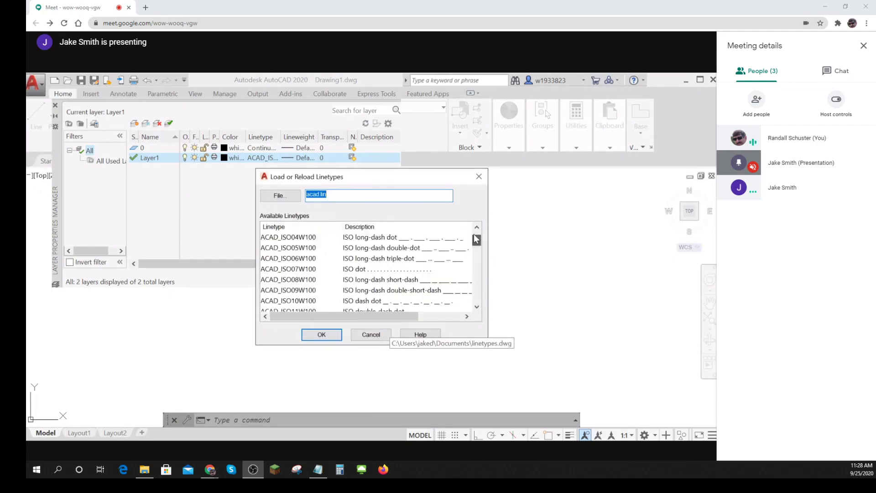
pyautogui.scroll(3)
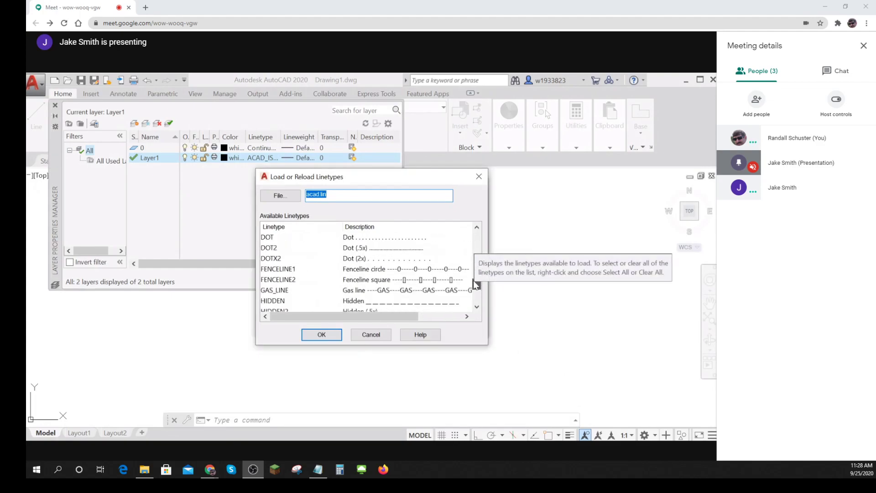
pyautogui.scroll(-3)
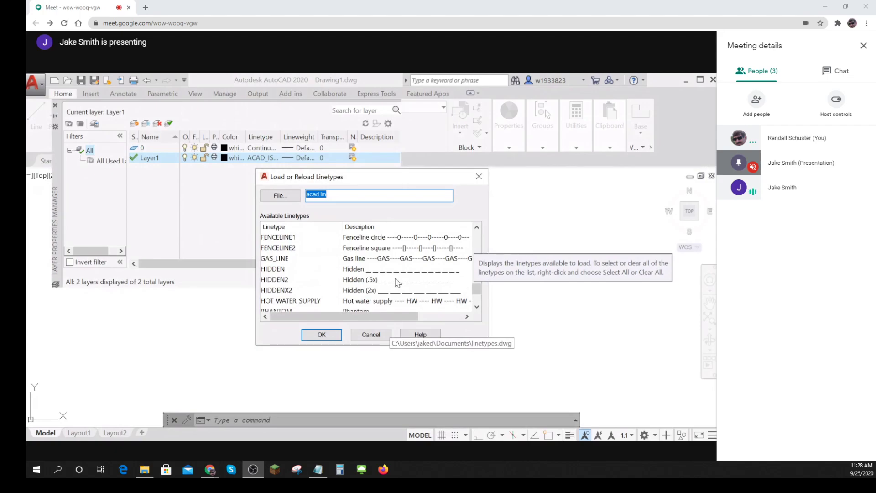
# Load the HIDDEN2 (Hidden .5x) linetype, dismissing the selection warning.
pyautogui.click(273, 279)
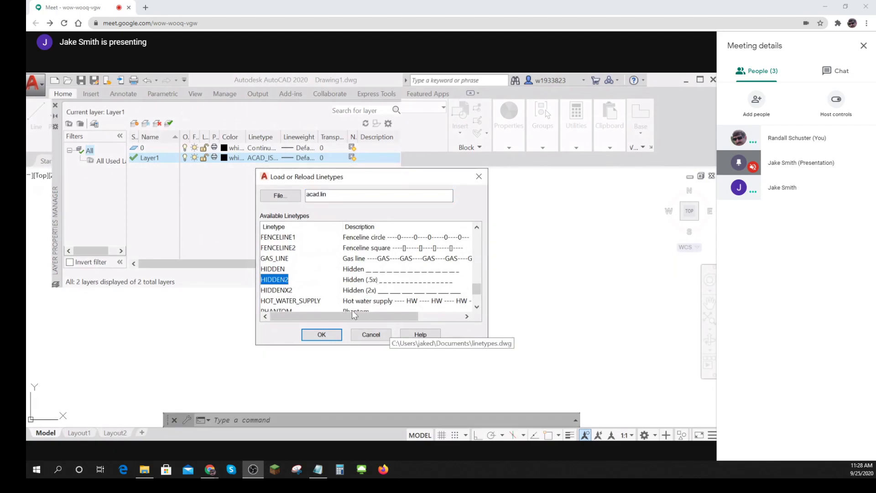
pyautogui.click(321, 334)
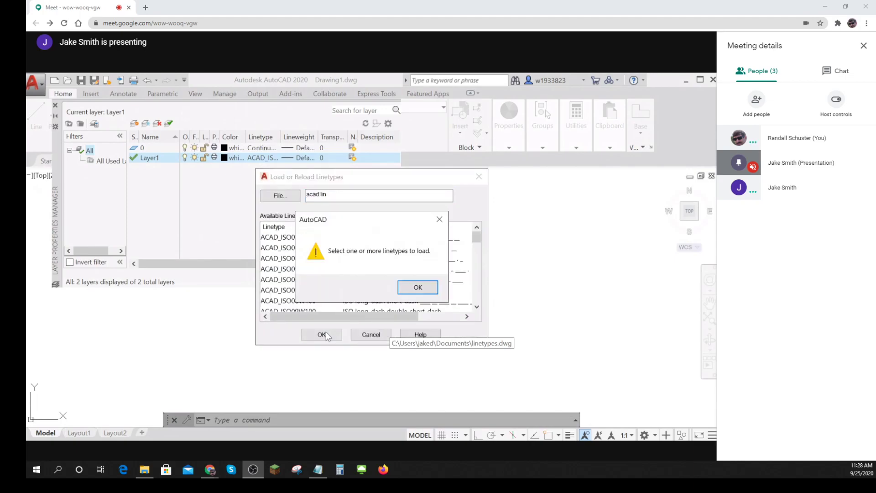
pyautogui.click(417, 287)
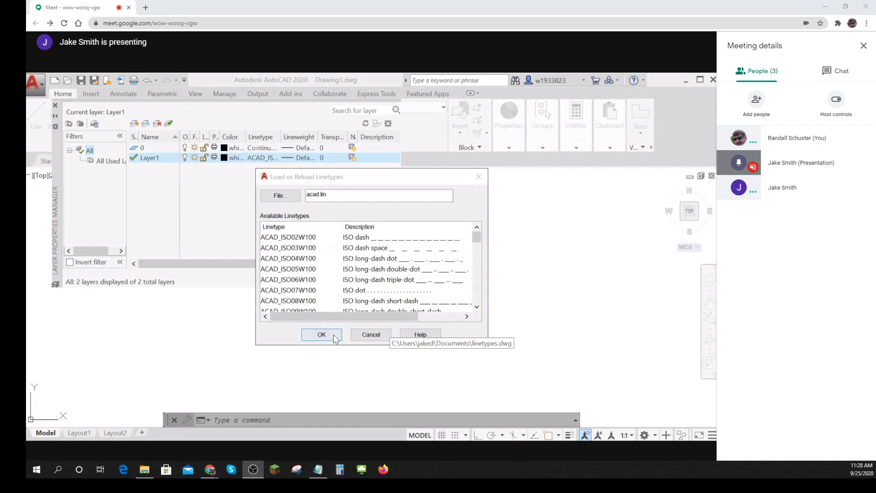
pyautogui.click(321, 334)
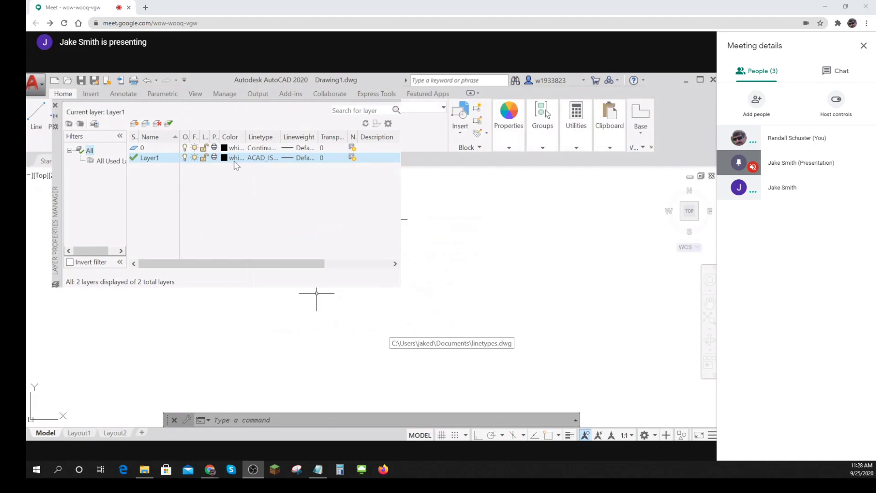
# Assign HIDDEN2 to Layer1 so the line shows dashed, then close the layer manager.
pyautogui.click(262, 157)
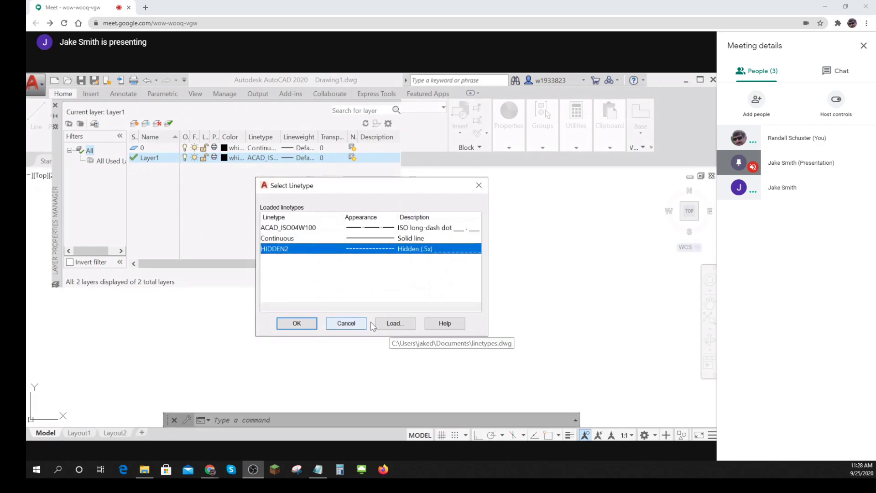
pyautogui.click(296, 323)
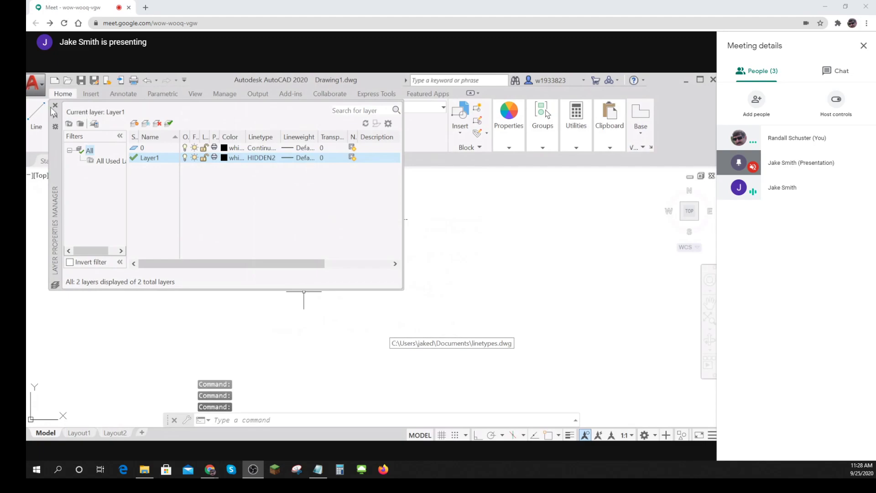
pyautogui.click(36, 111)
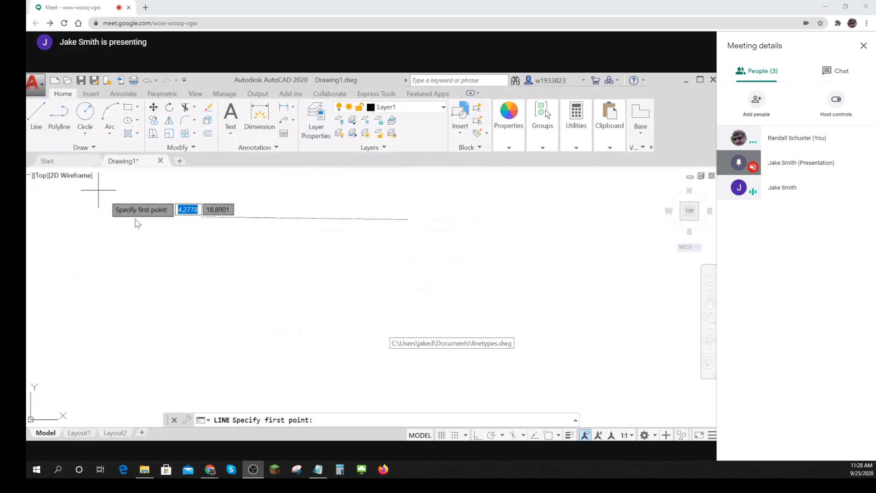
pyautogui.press('Escape')
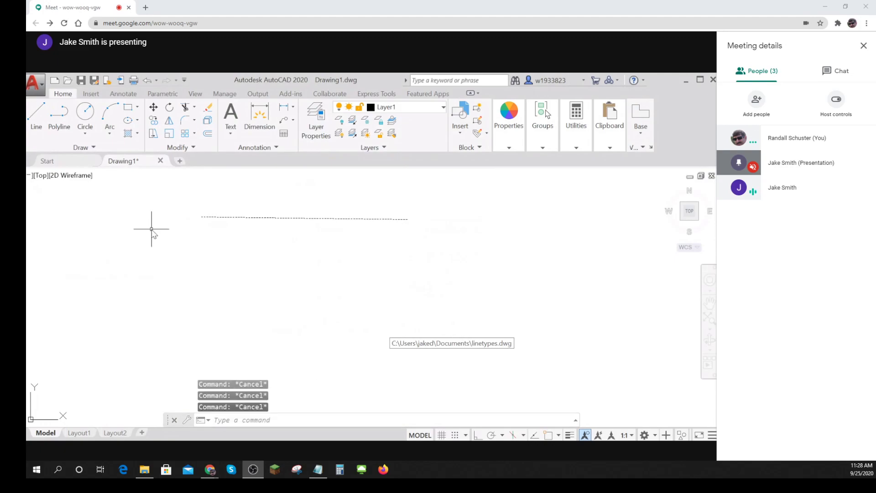
pyautogui.moveTo(178, 240)
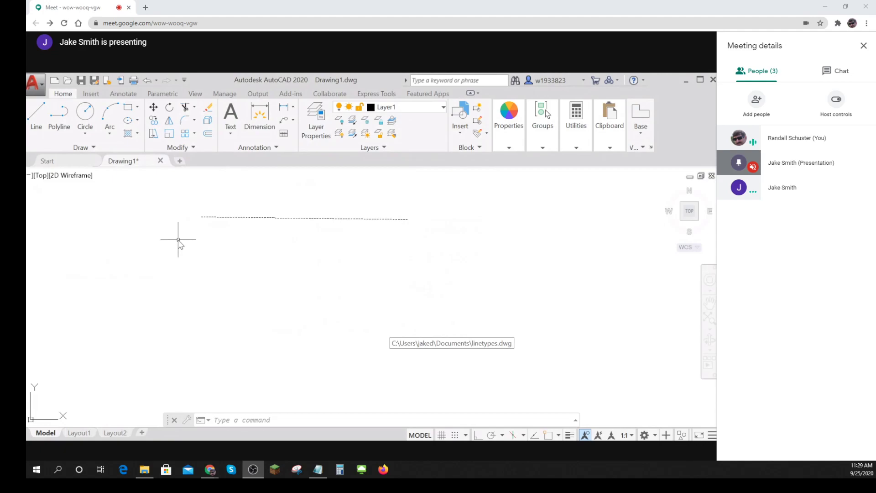
pyautogui.click(478, 435)
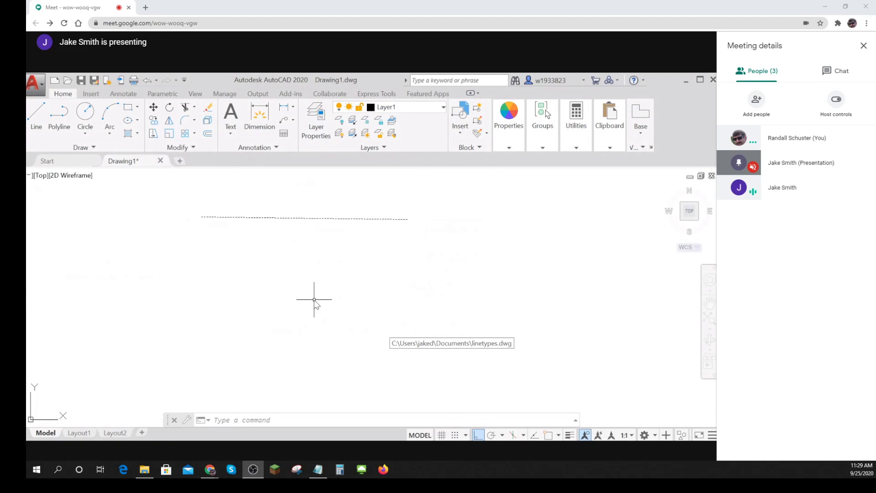
pyautogui.moveTo(366, 408)
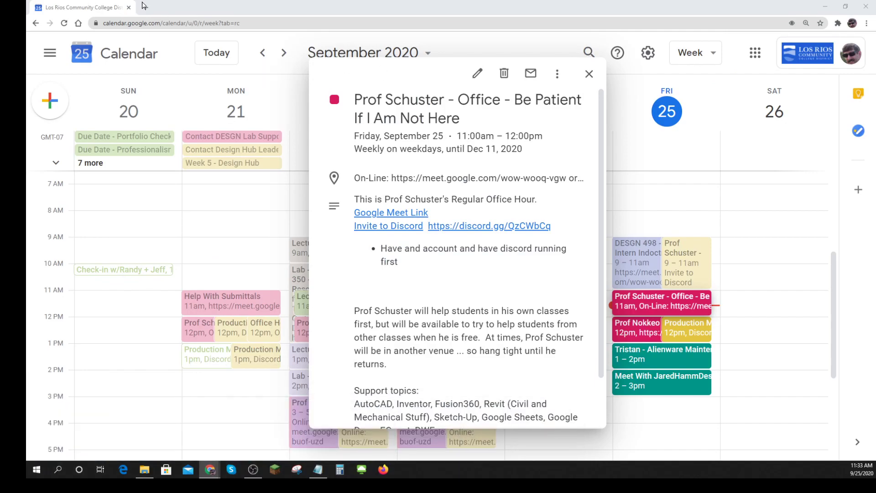
# Launch Google Jamboard from the apps grid in a new tab and open the Dims jam.
pyautogui.click(251, 7)
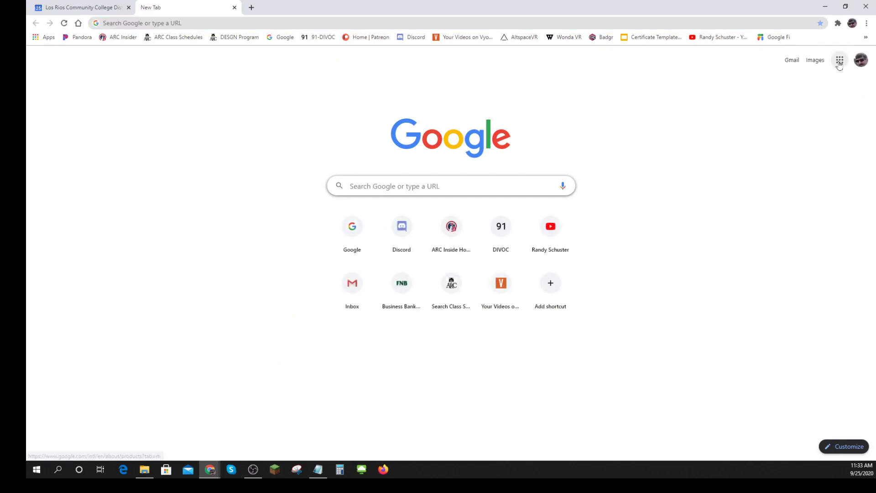
pyautogui.click(839, 60)
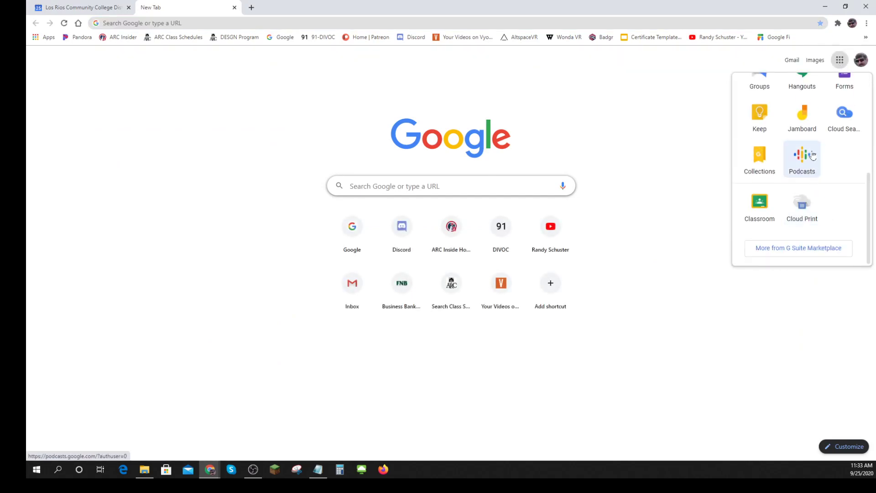
pyautogui.click(801, 115)
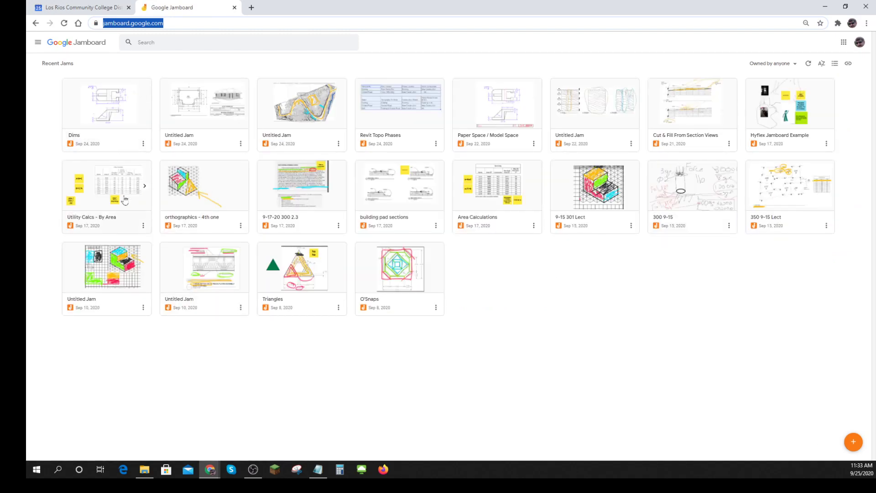
pyautogui.click(106, 103)
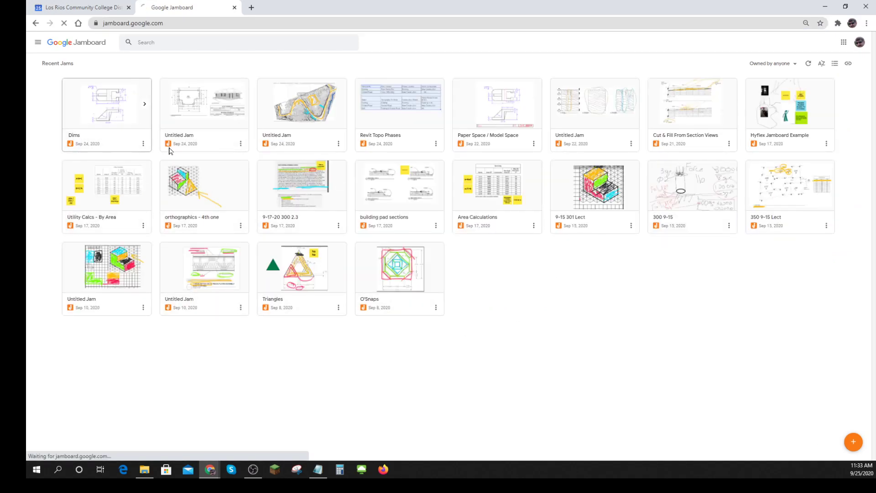
pyautogui.click(106, 103)
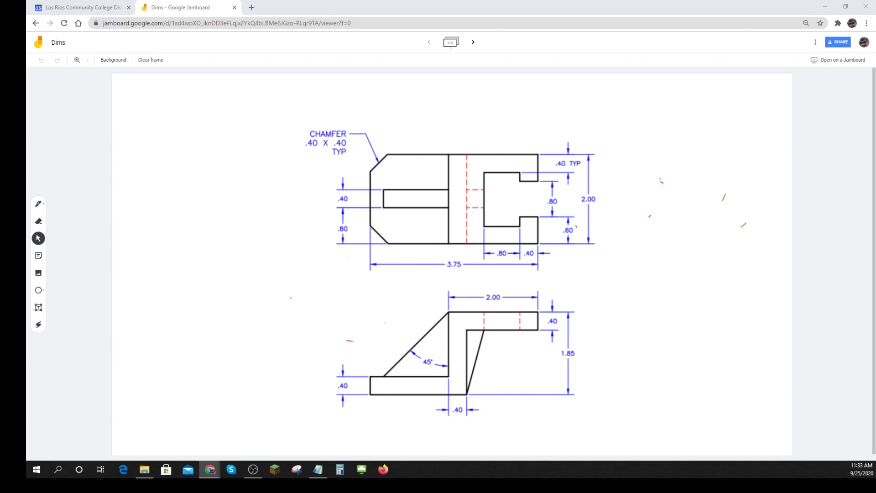
pyautogui.moveTo(382, 325)
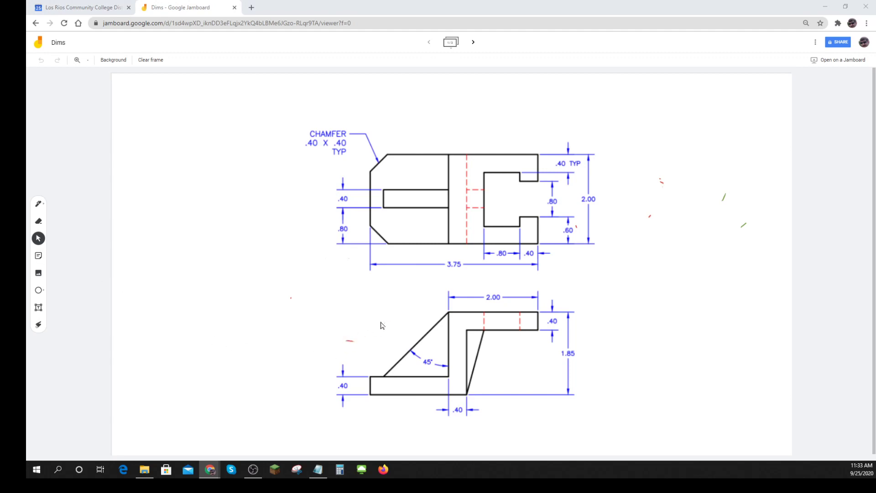
pyautogui.moveTo(78, 372)
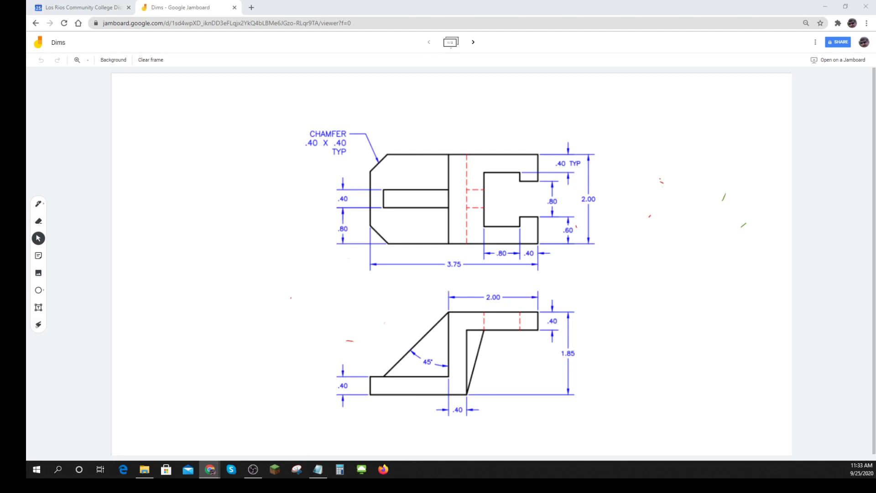
pyautogui.moveTo(38, 307)
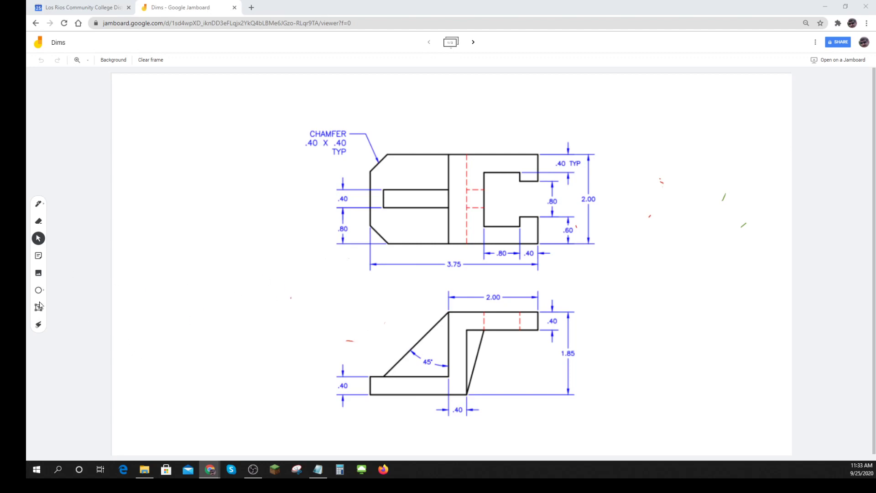
pyautogui.moveTo(38, 325)
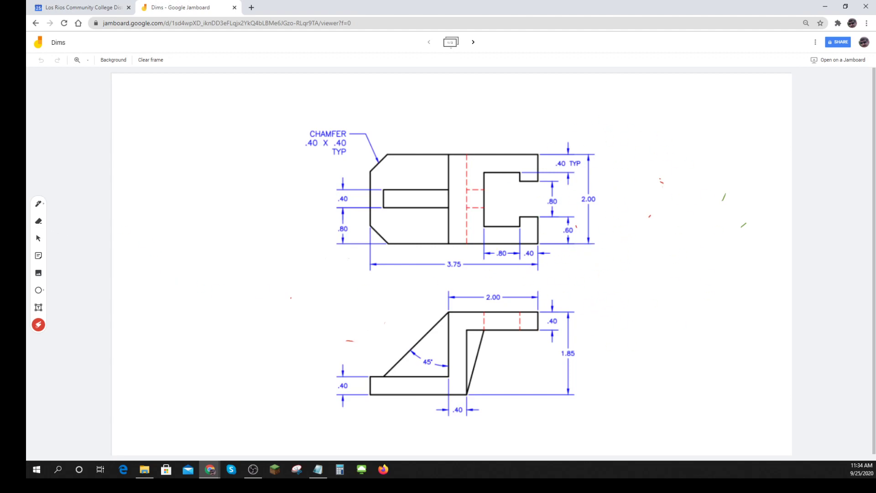
pyautogui.moveTo(39, 255)
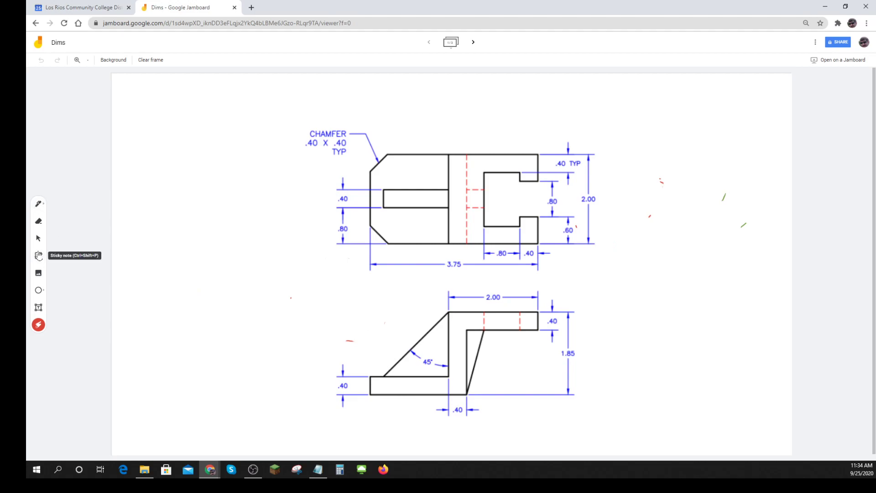
# Add a yellow sticky note reading 'This is black' and save it onto the frame.
pyautogui.click(38, 255)
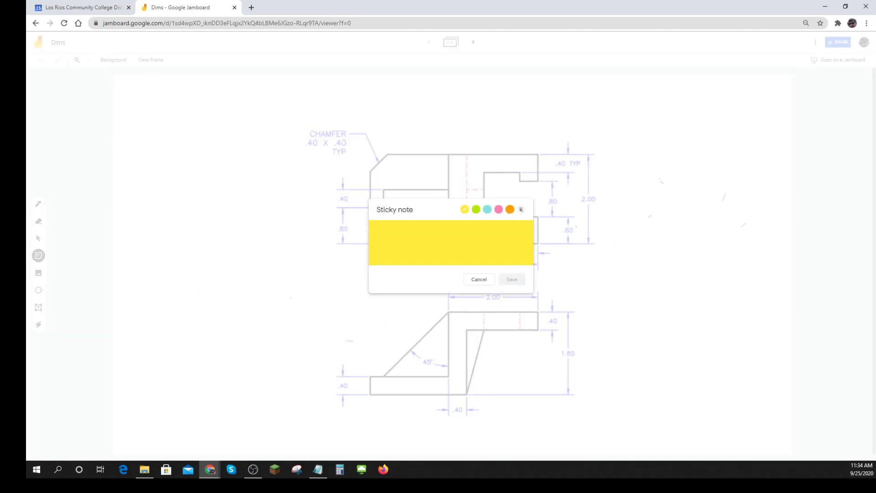
pyautogui.write('This is')
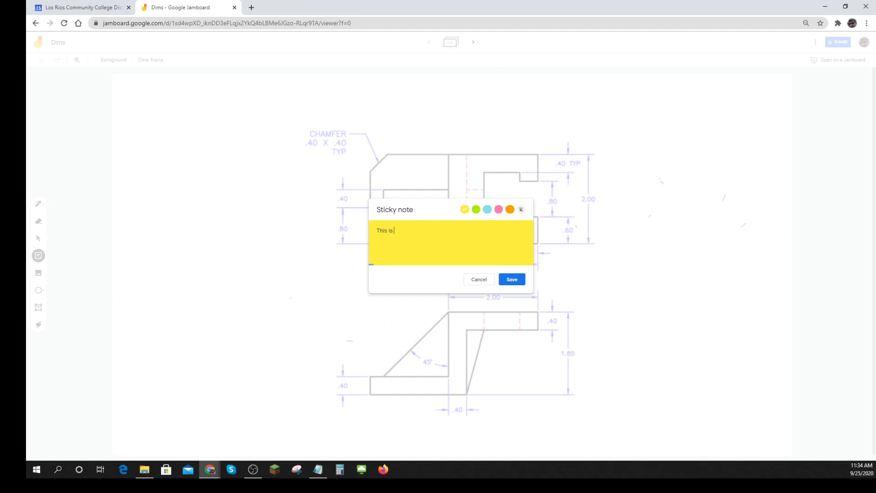
pyautogui.write('black')
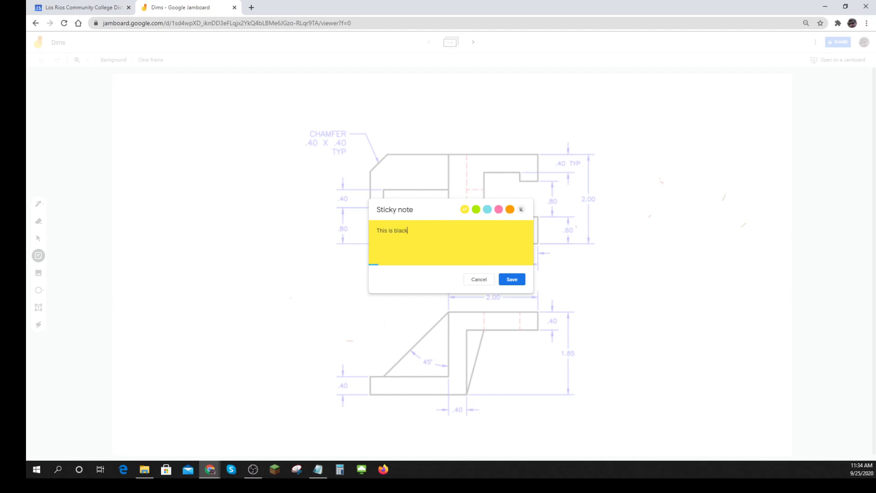
pyautogui.click(511, 280)
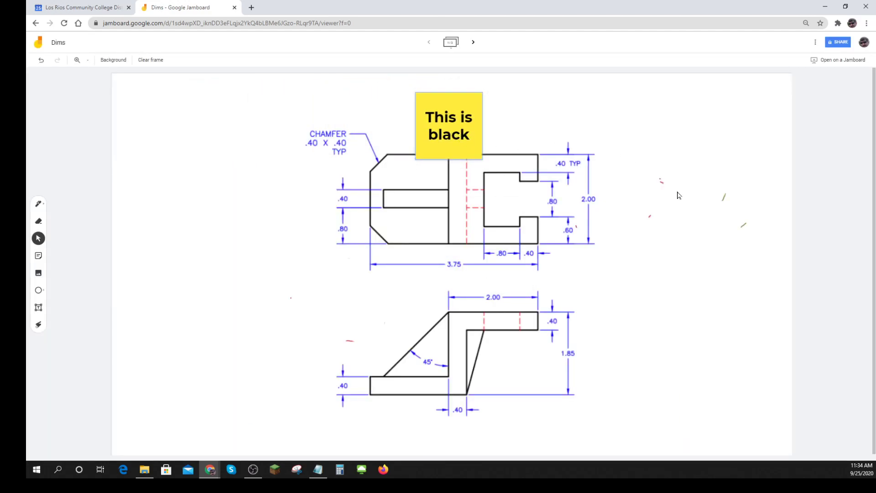
pyautogui.click(449, 126)
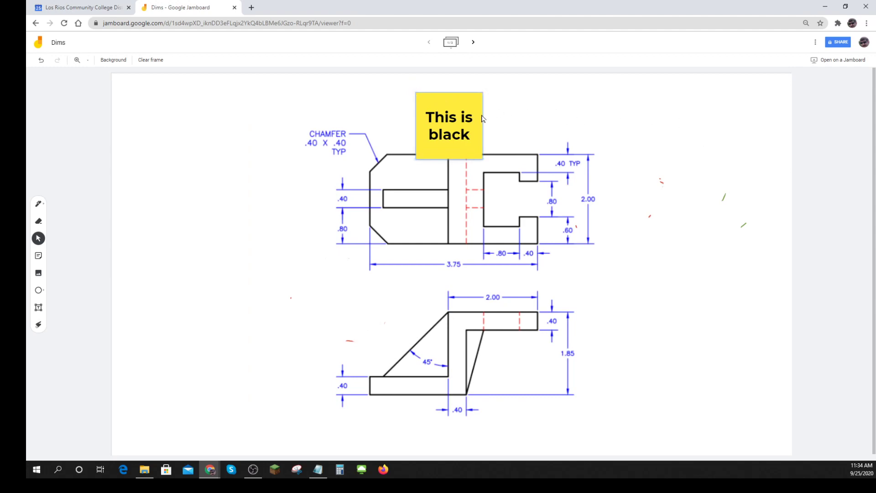
pyautogui.click(449, 126)
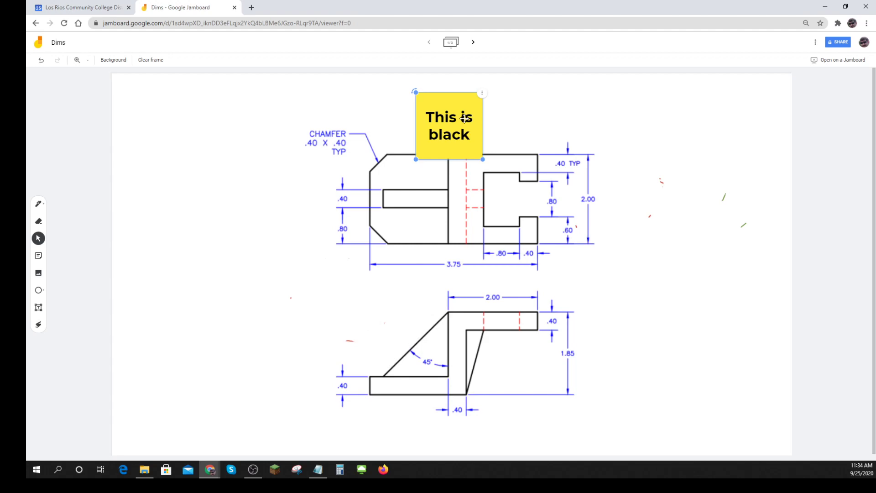
pyautogui.moveTo(729, 136)
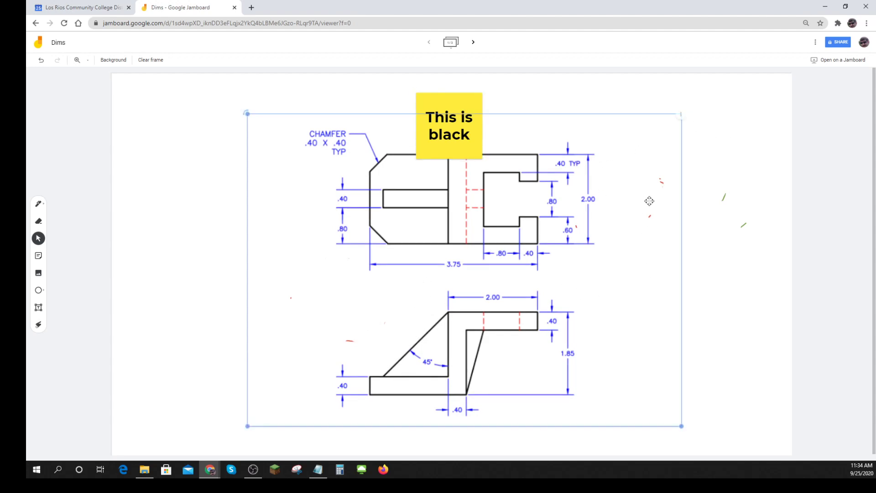
pyautogui.click(733, 249)
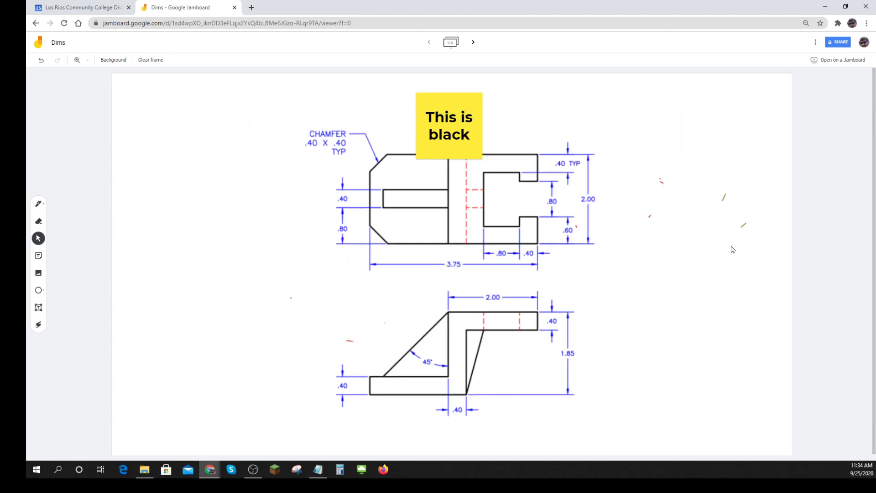
pyautogui.moveTo(204, 319)
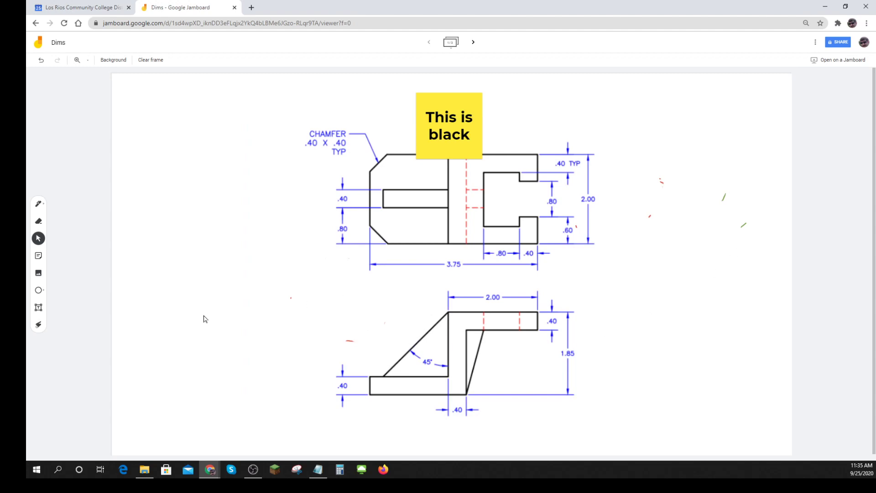
pyautogui.moveTo(594, 288)
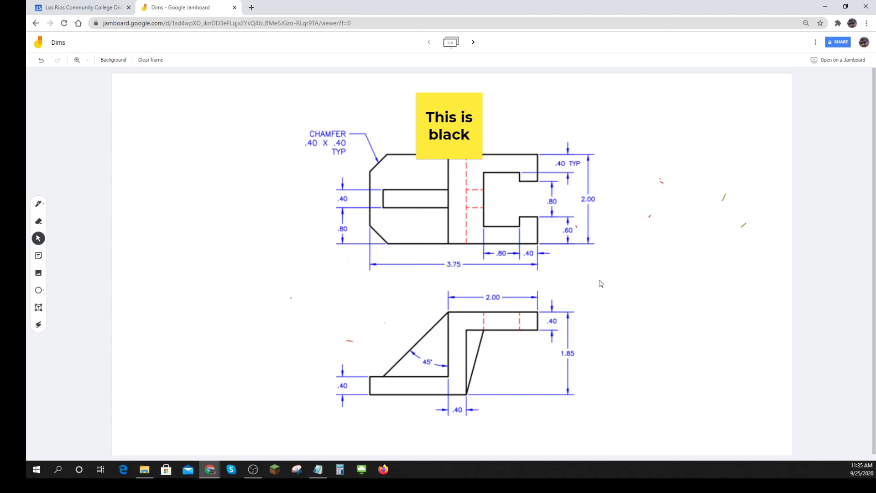
pyautogui.moveTo(489, 168)
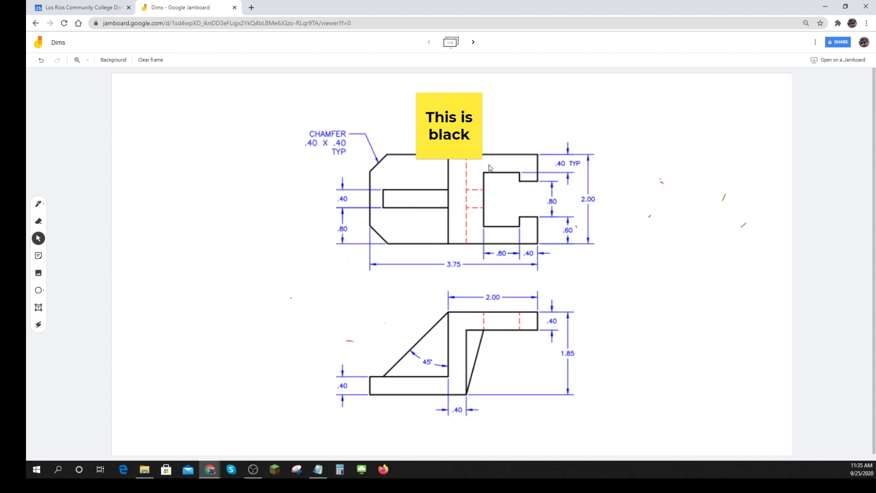
pyautogui.moveTo(500, 244)
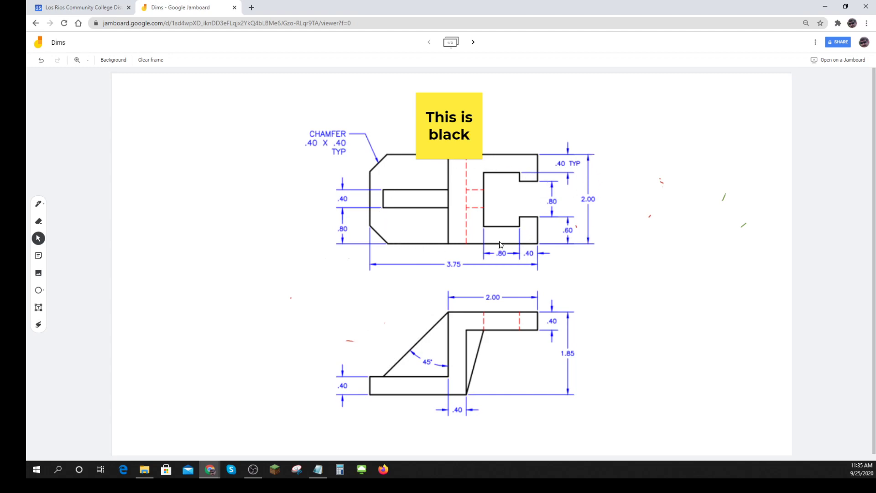
pyautogui.moveTo(471, 241)
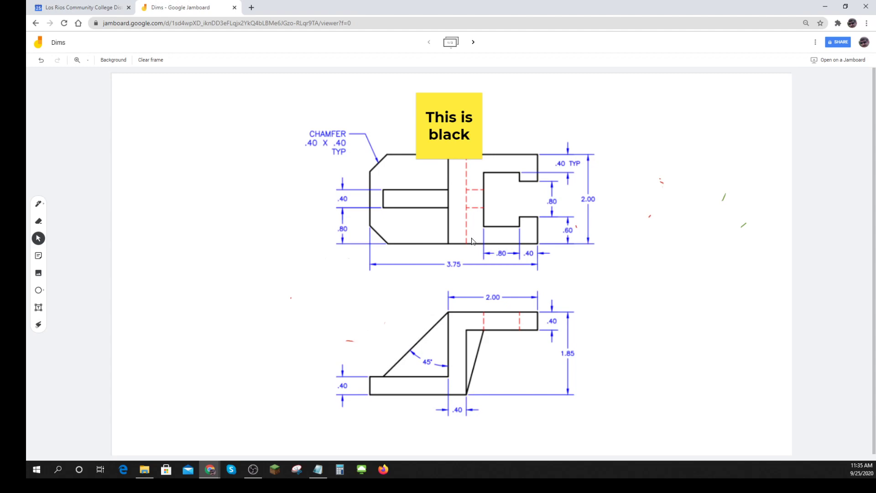
pyautogui.moveTo(485, 265)
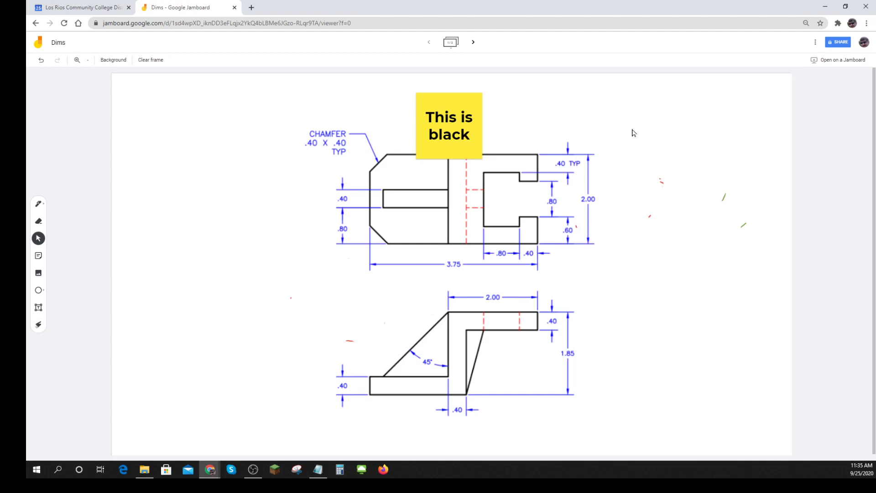
pyautogui.moveTo(562, 225)
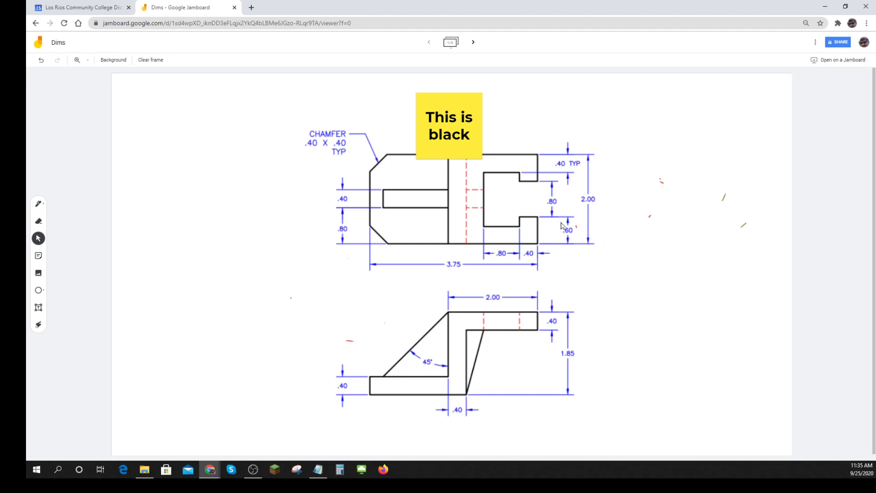
pyautogui.moveTo(601, 197)
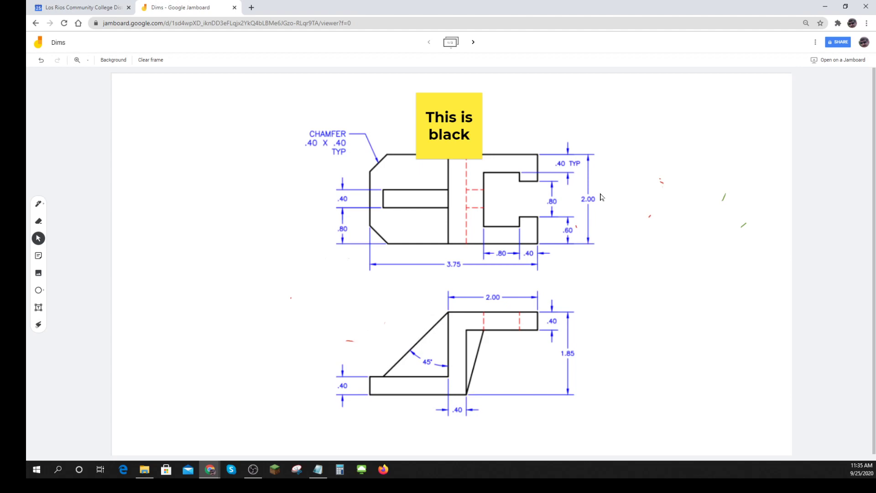
pyautogui.moveTo(591, 213)
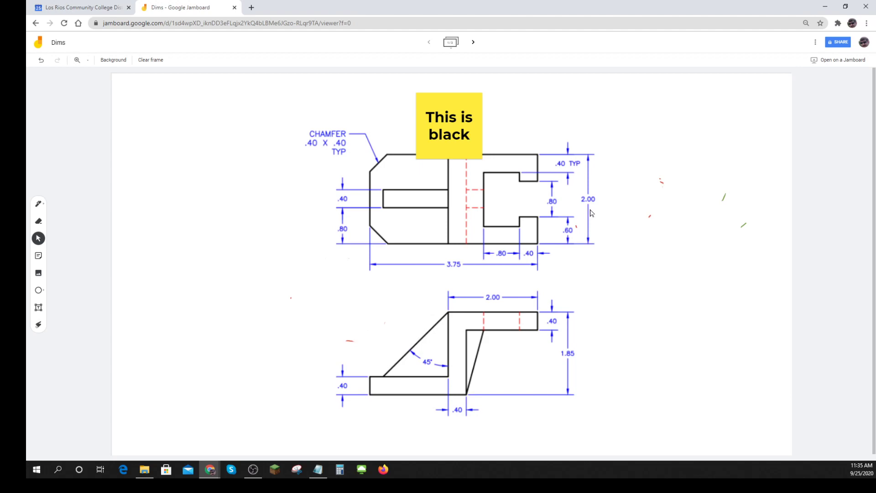
# Switch to the Laser tool and mark a spot on the top view.
pyautogui.click(38, 325)
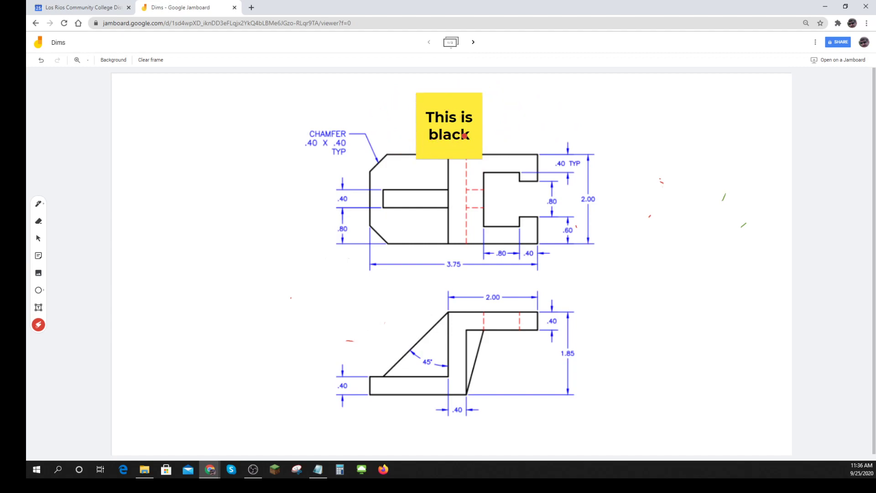
pyautogui.click(475, 169)
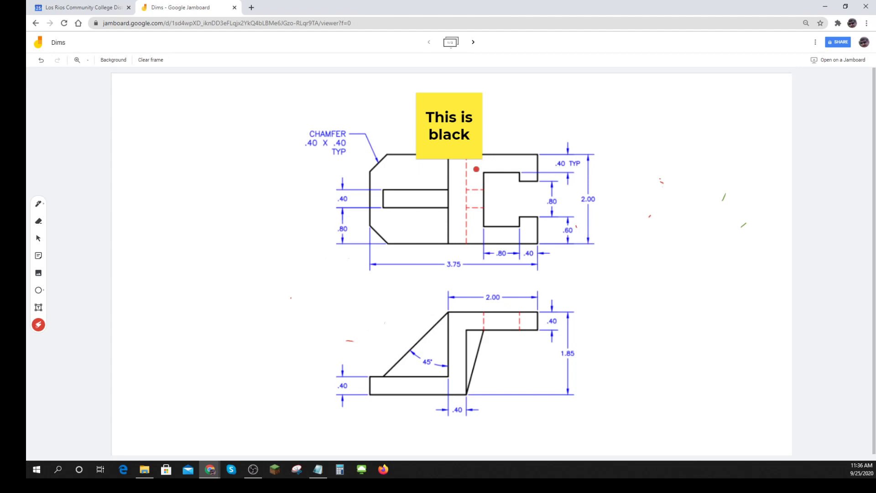